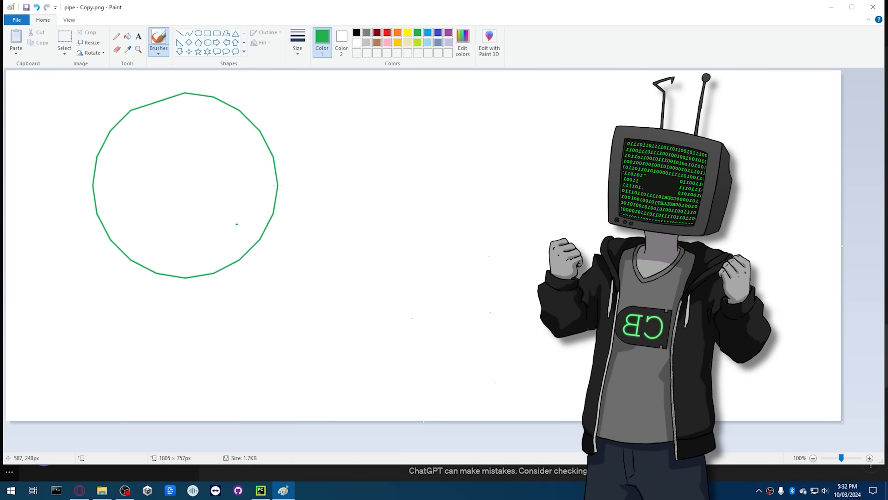
- Drag out a green outlined circle on the blank pipe image canvas
{"action": "left_click", "coordinate": [306, 490]}
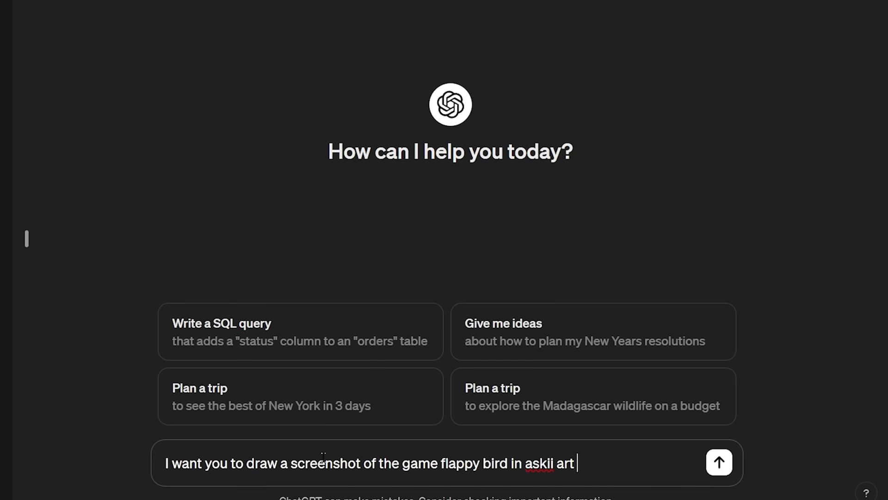
- Send the ASCII-art Flappy Bird request, then ask that the gap split a single vertical pipe
{"action": "left_click", "coordinate": [719, 462]}
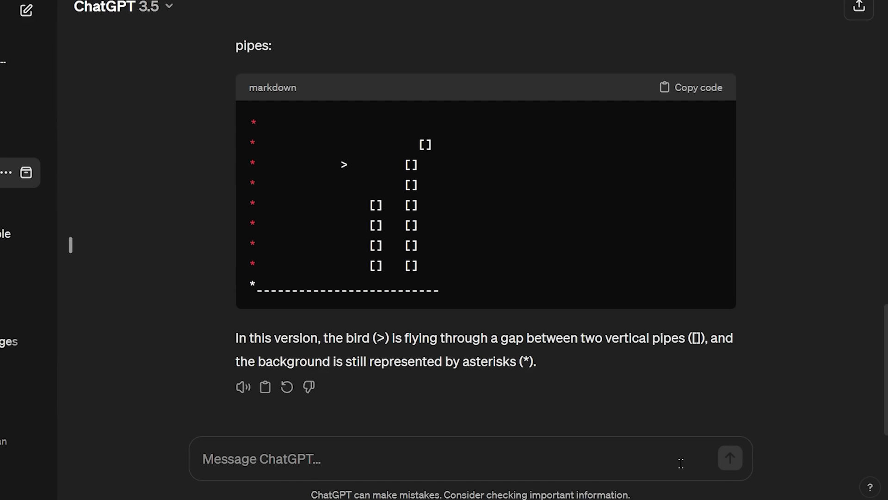
{"action": "type", "text": "the gap should split a single verticle pipe"}
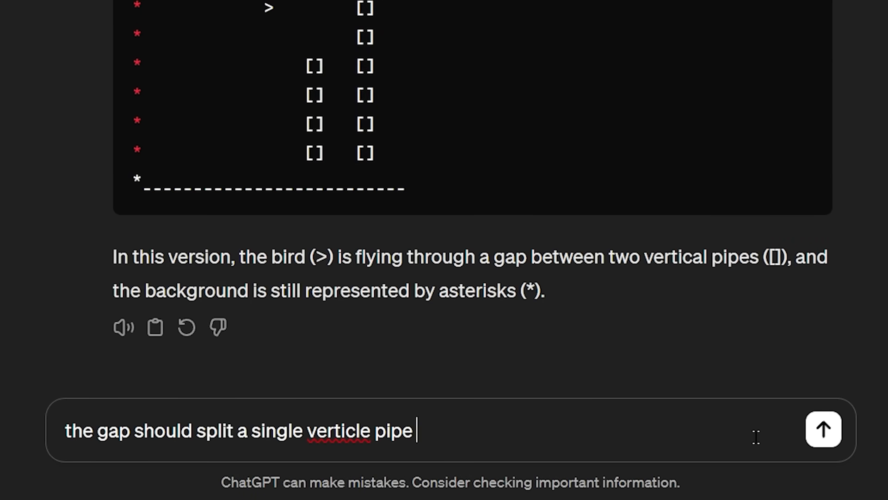
{"action": "left_click", "coordinate": [824, 429]}
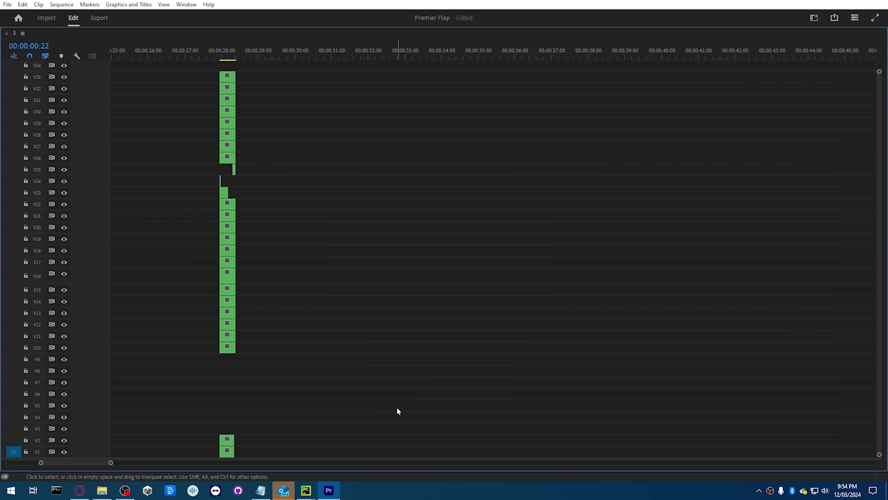
{"action": "left_click", "coordinate": [283, 490]}
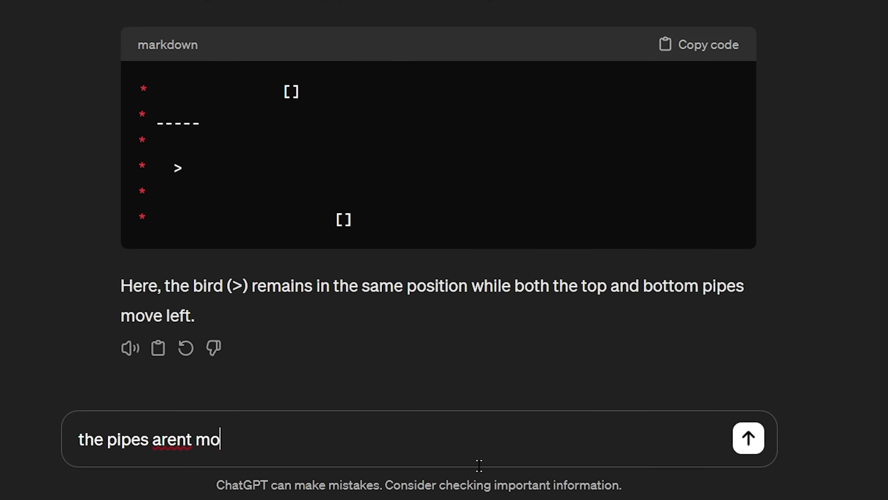
- Send ChatGPT the complaint 'move the pipe' about the pipes not moving
{"action": "type", "text": "move the pipe"}
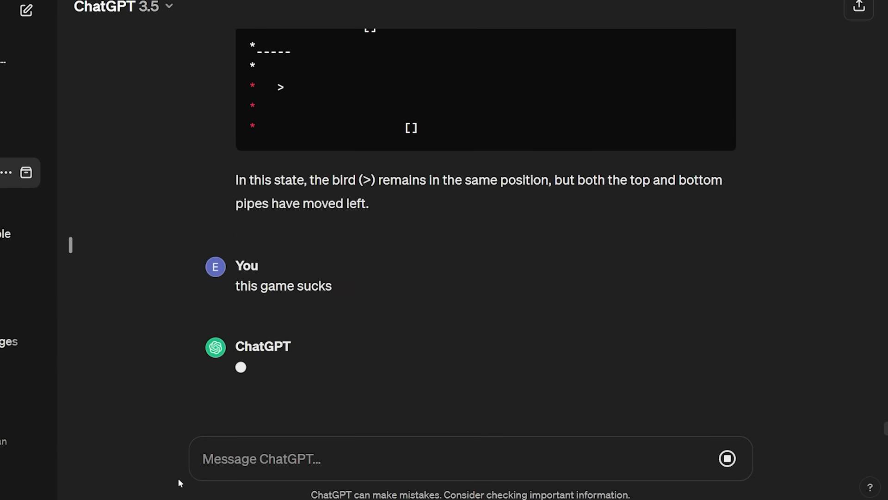
{"action": "left_click", "coordinate": [283, 490]}
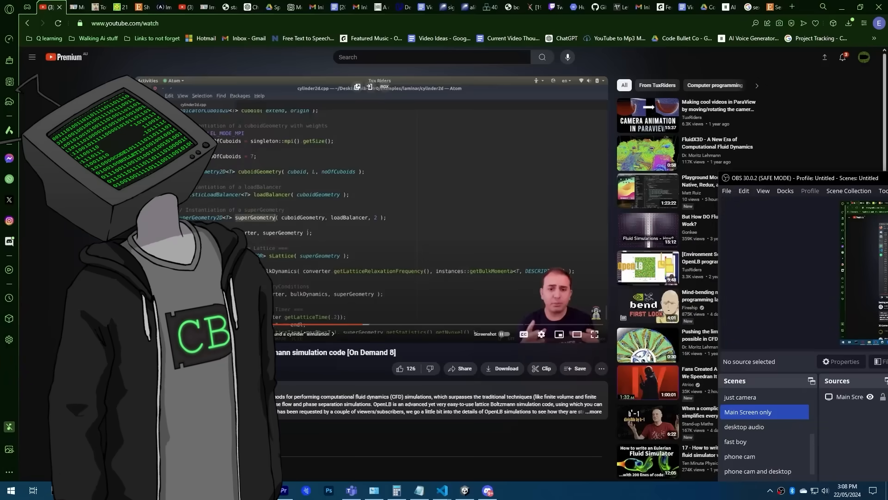
- Switch browser tabs to the Happy Wheels wiki page, then the next tab
{"action": "left_click", "coordinate": [99, 7]}
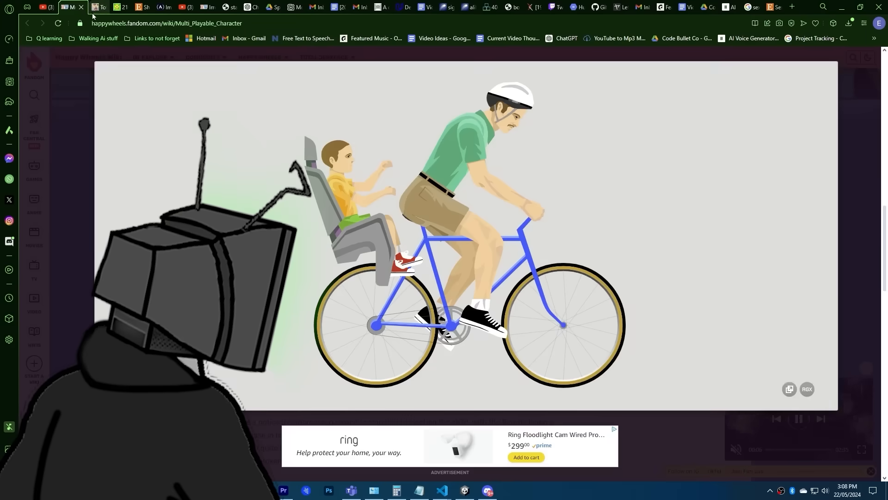
{"action": "left_click", "coordinate": [136, 6]}
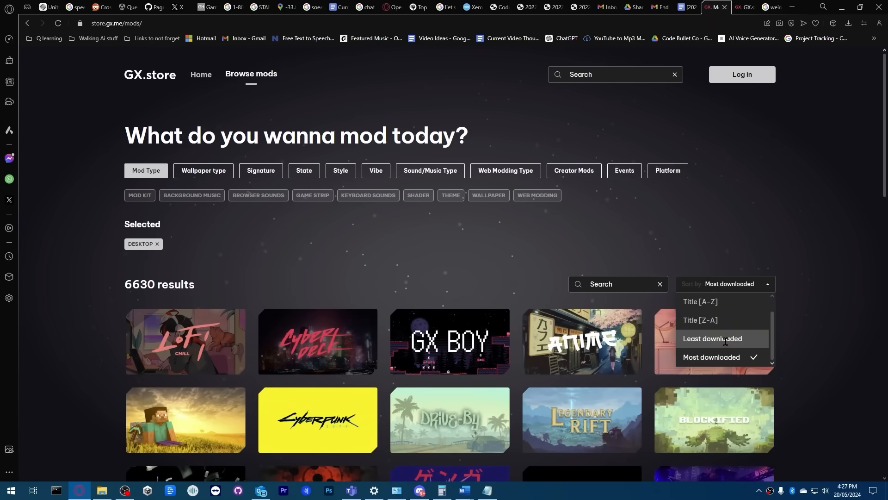
- Sort mods by least downloaded, then type gibberish into a fresh blank tab
{"action": "left_click", "coordinate": [713, 339]}
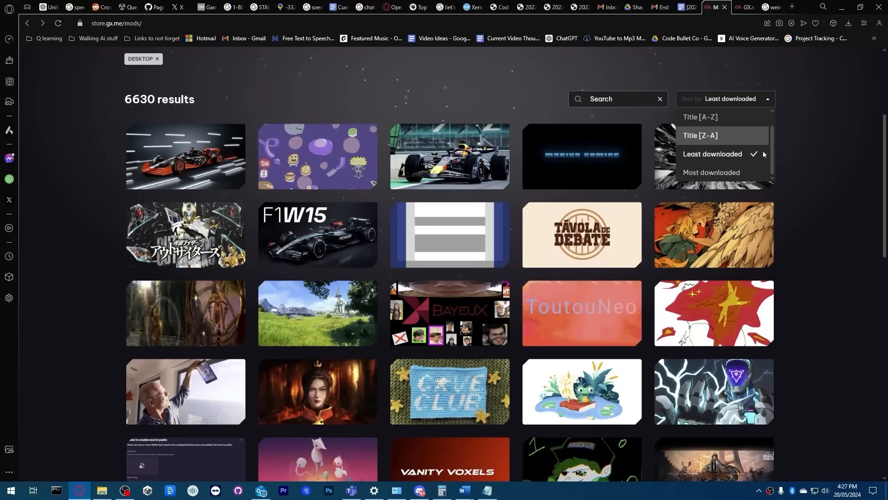
{"action": "left_click", "coordinate": [791, 6]}
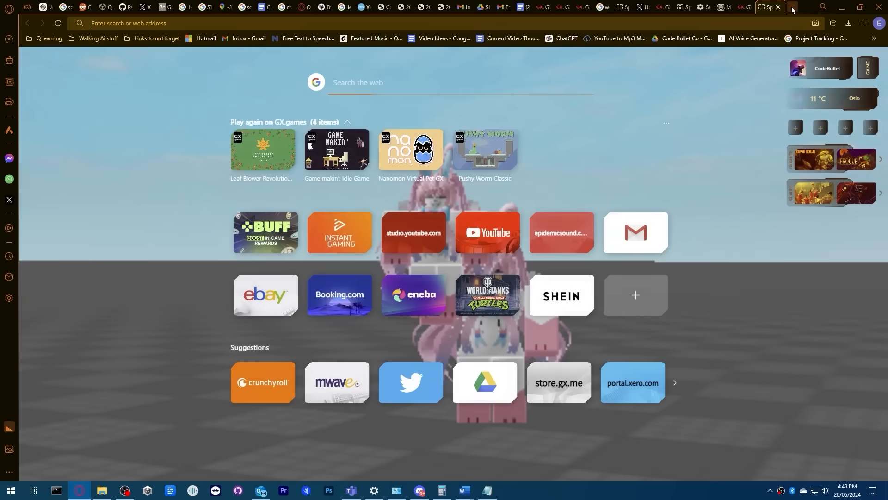
{"action": "type", "text": "hello whattkdjk"}
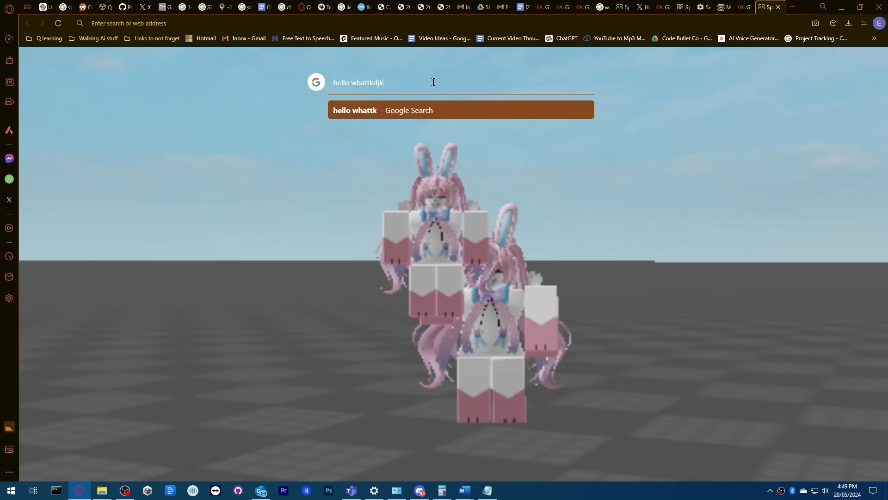
{"action": "type", "text": "dal faiofh d;.knafp9awe jhlh aep9 ulkcncv"}
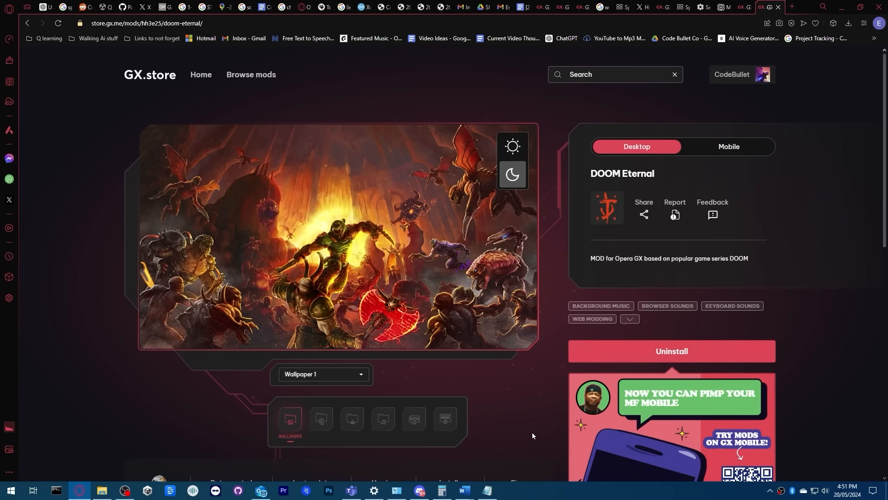
- Move between tabs back to the Opera GX start page, typing 'woooo'
{"action": "left_click", "coordinate": [766, 6]}
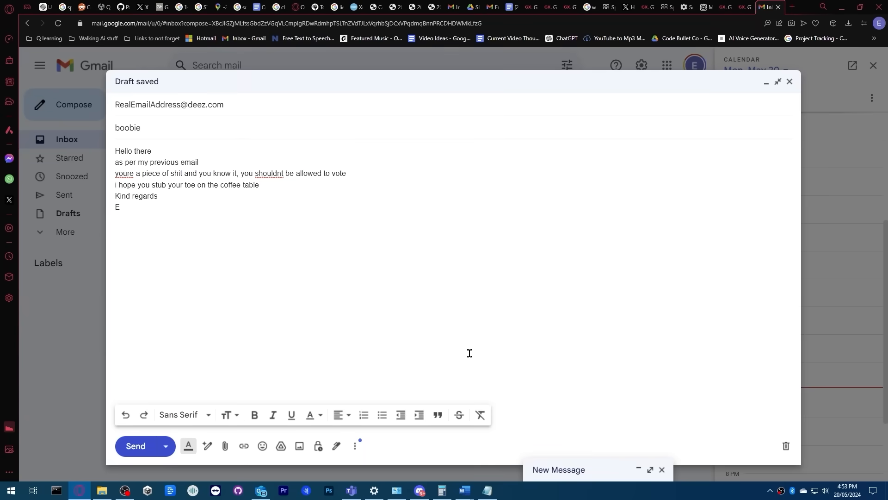
{"action": "left_click", "coordinate": [741, 7]}
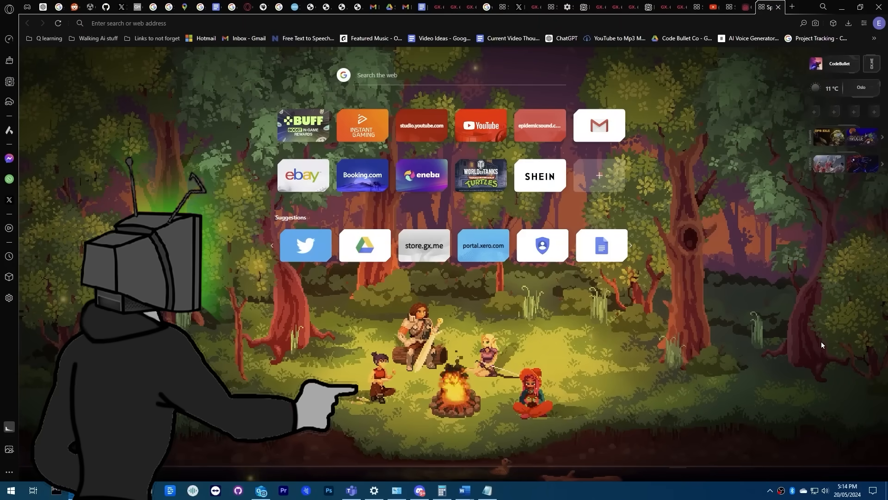
{"action": "type", "text": "woooo"}
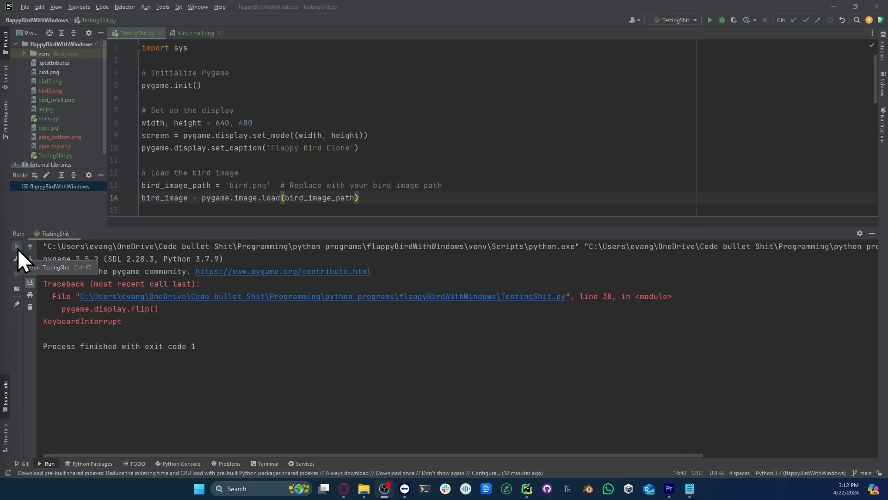
- Run TestingShit.py so the pygame Flappy Bird Clone window shows the bird image
{"action": "left_click", "coordinate": [16, 246]}
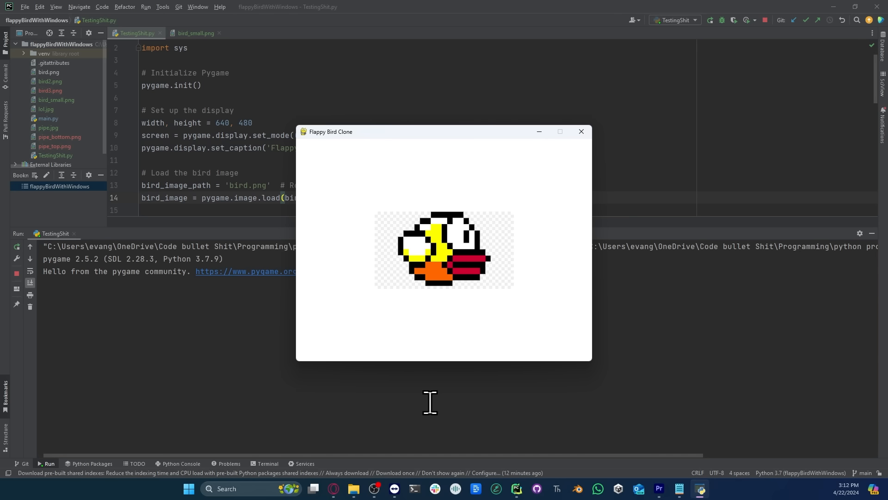
{"action": "mouse_move", "coordinate": [344, 435]}
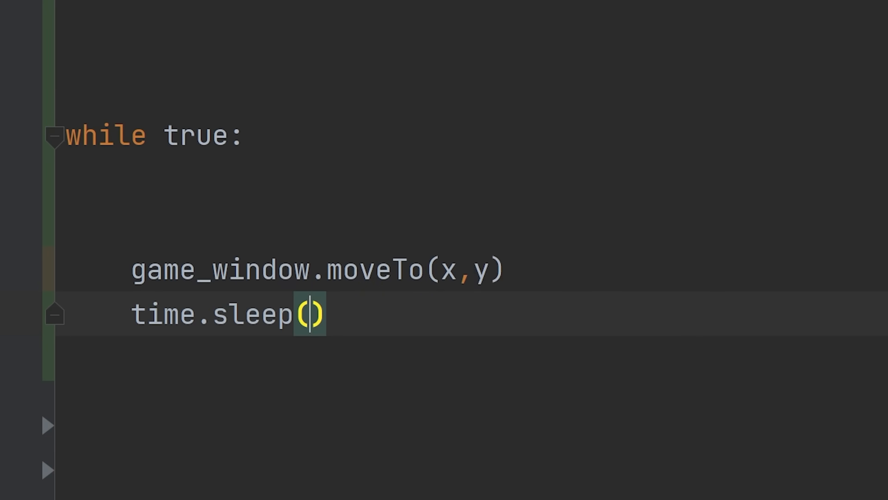
- Add a 0.0333 second sleep delay in main.py's main loop
{"action": "type", "text": "0.0333"}
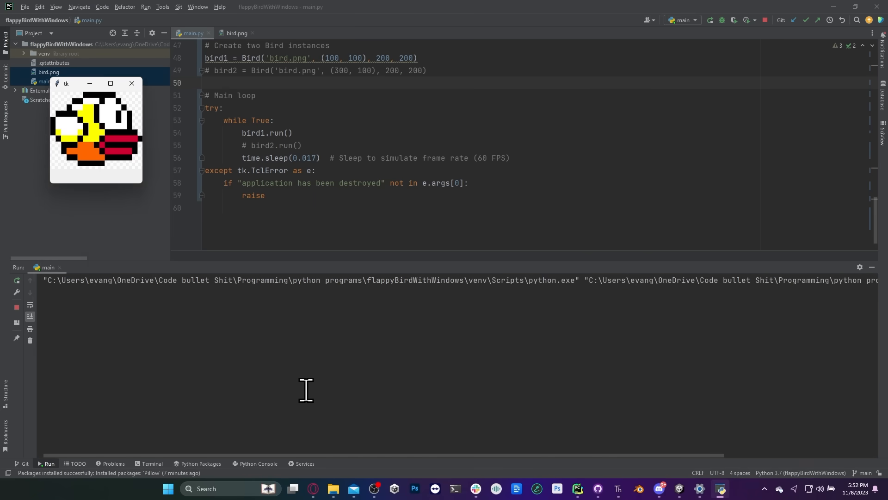
- Stop the running bird game and look through the Bird class code
{"action": "left_click", "coordinate": [765, 20]}
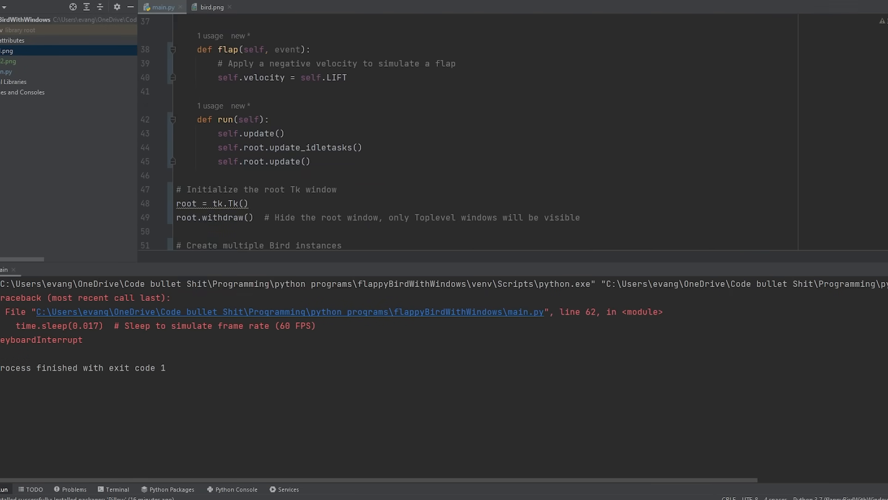
{"action": "scroll", "scroll_direction": "down", "scroll_amount": 3}
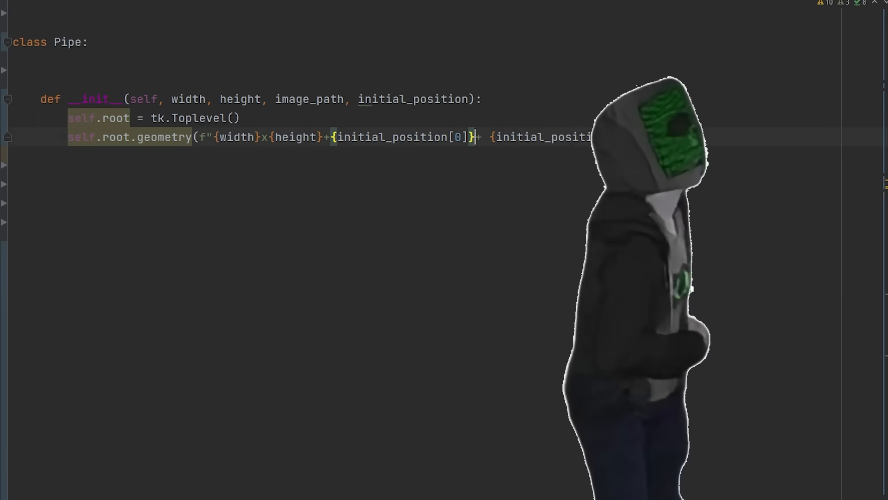
- Start the Pipe constructor's 'self.' window attribute in main.py
{"action": "type", "text": "self."}
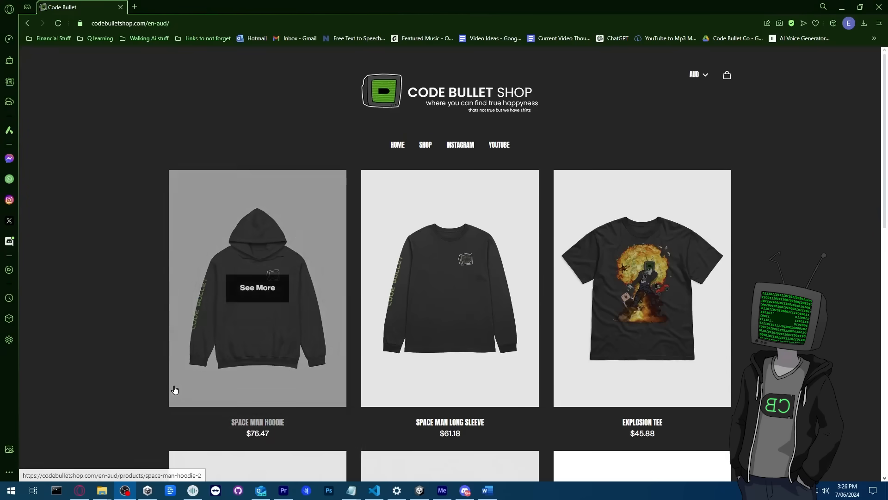
{"action": "mouse_move", "coordinate": [31, 363]}
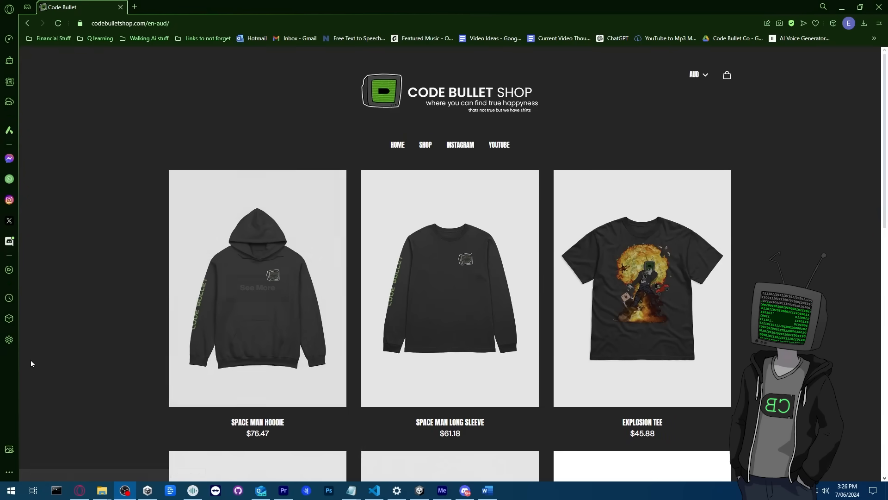
- Scroll down the shop listing to the Code Bullet hats and tee
{"action": "scroll", "scroll_direction": "down", "scroll_amount": 3}
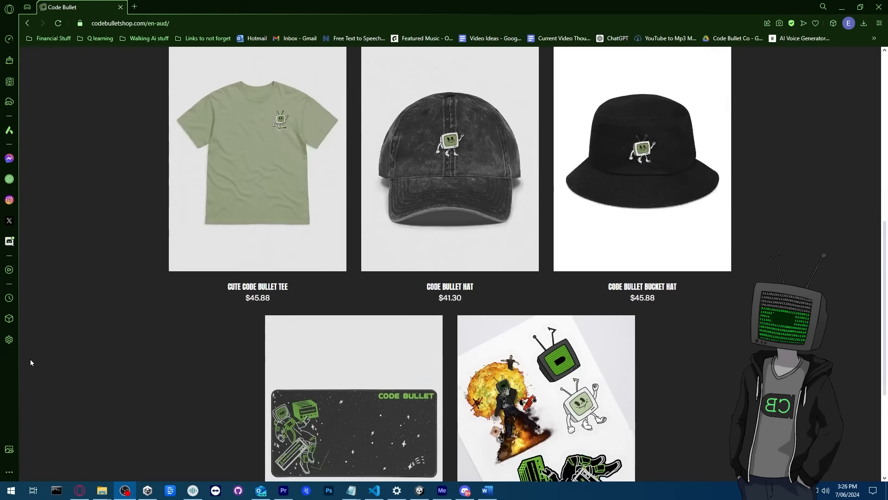